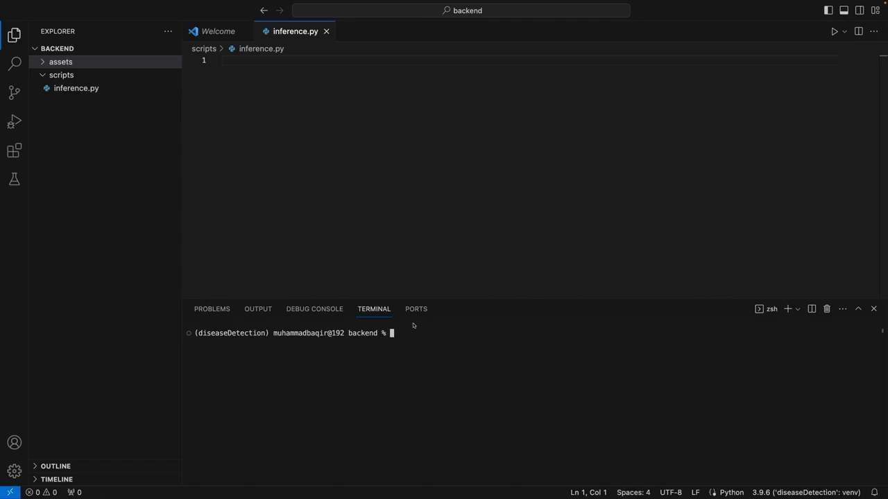
Step: Install the ultralytics package with pip in the diseaseDetection environment terminal
text(pip install ultralytics)
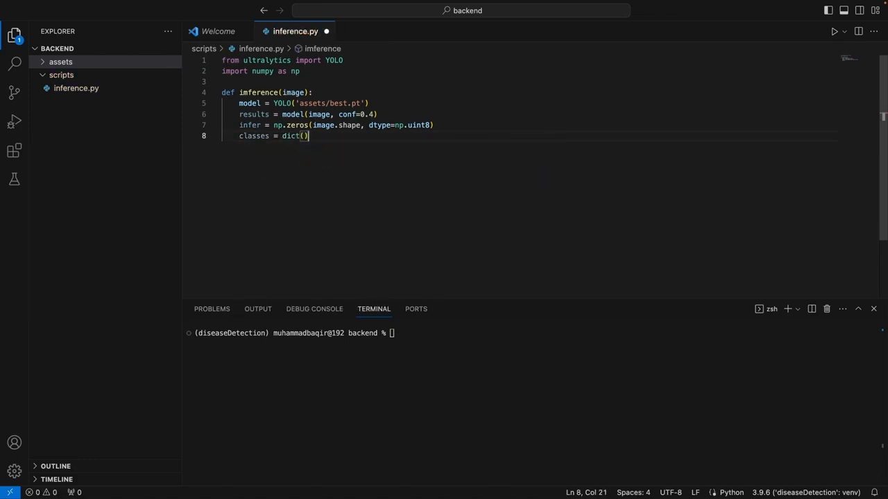
Step: Start a namesInfer list inside the inference function to collect predicted class names
text(namesInfer = [)
text(image = )
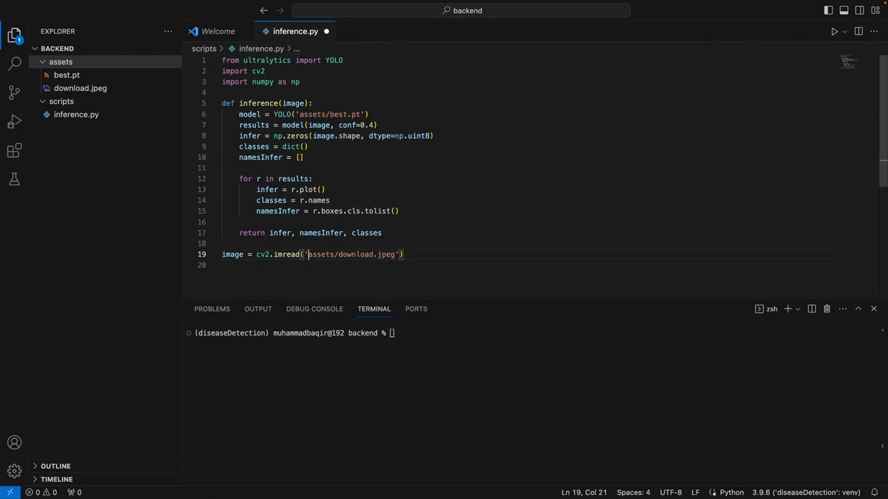
Step: Read assets/download.jpeg into an image variable with cv2.imread
text(cv2.)
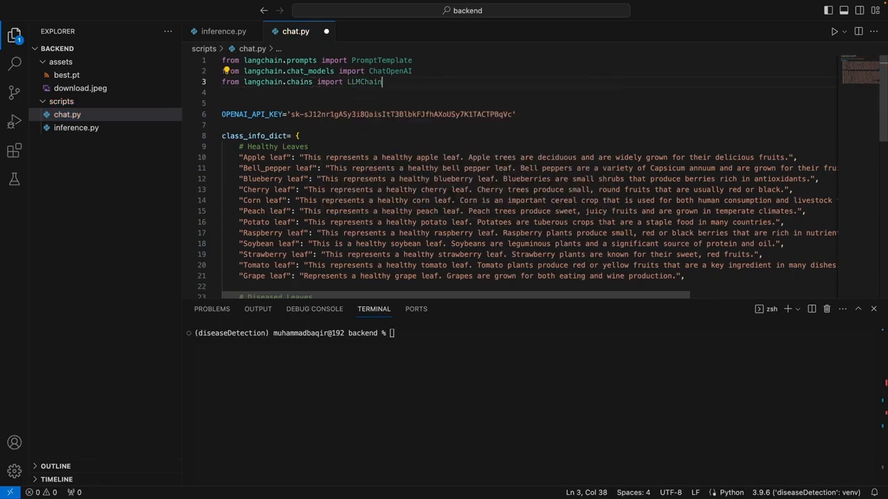
Step: Set model_name = 'gpt-3.5-turbo' below the API key in chat.py
text(model_name =)
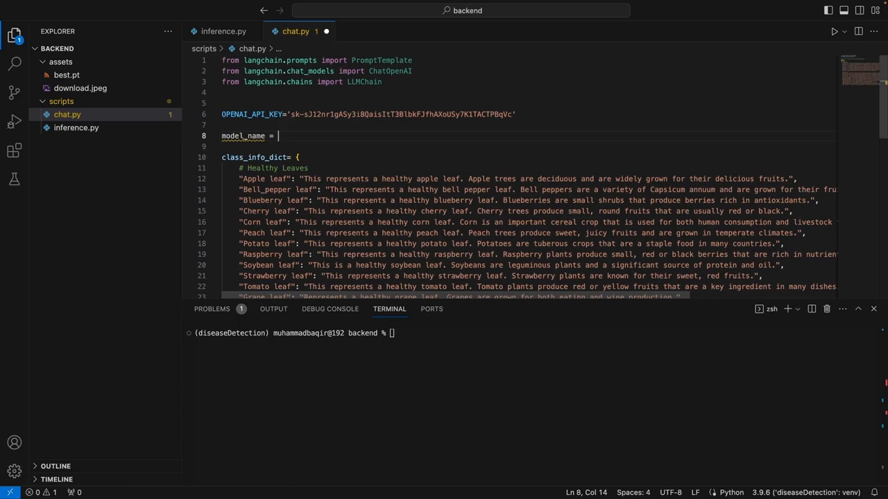
text('gpt-3.5-t)
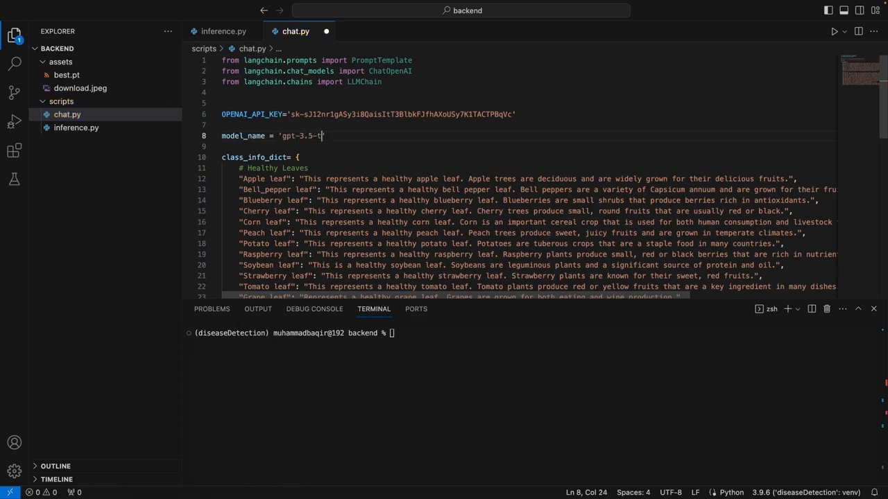
key(Enter)
text(# model_name = 'gpt-4')
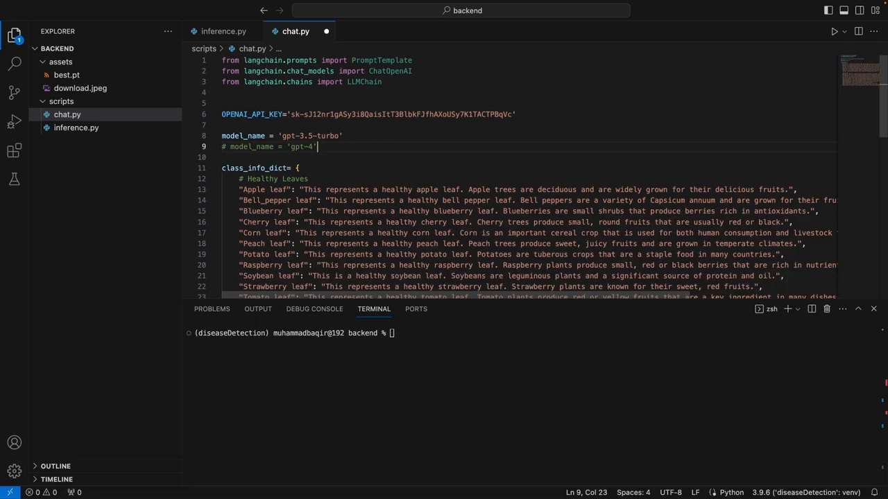
Step: Create llm = ChatOpenAI(model_name=model_name, temperature=0.3)
key(Enter)
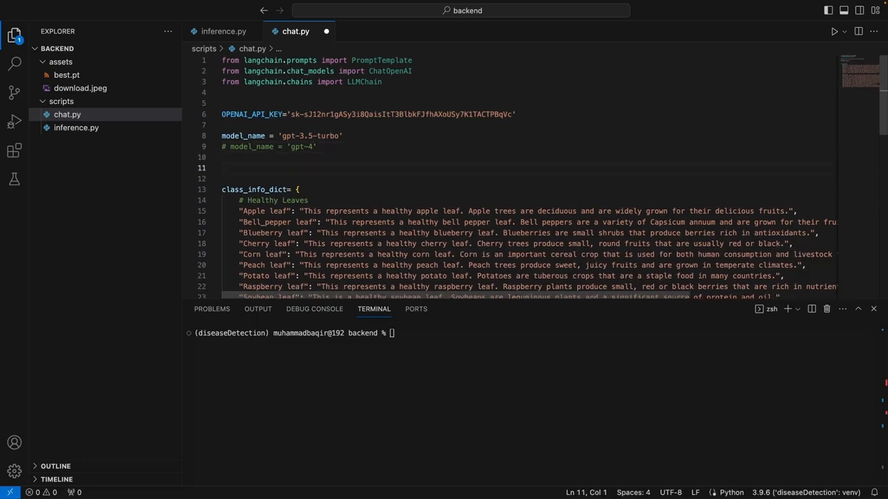
text(llm = ChatOpenAI(model_name=model_name, temperature=0.3))
text(You are a farming expert with a specialized know)
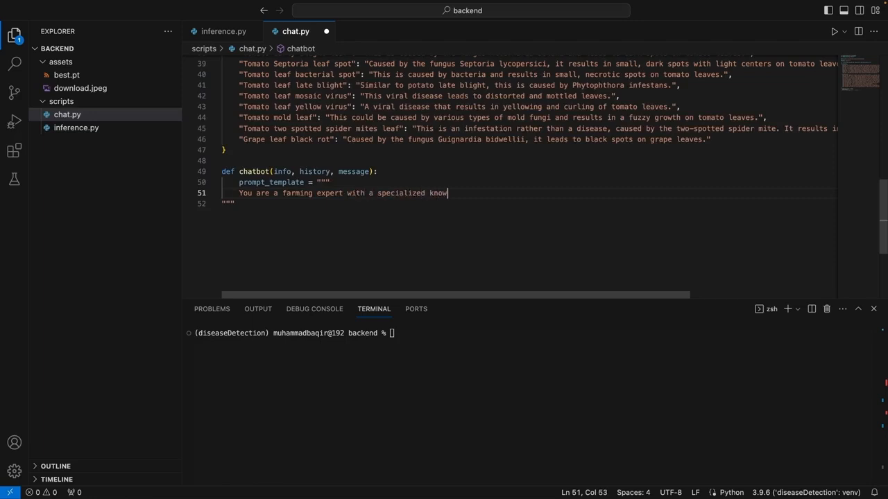
Step: Write the farming-expert prompt line ending 'specialized knowledge in plant diseases'
text(ledge in plant diseases)
text(chain = LLMChain(llm=llm, prompt=PROMPT))
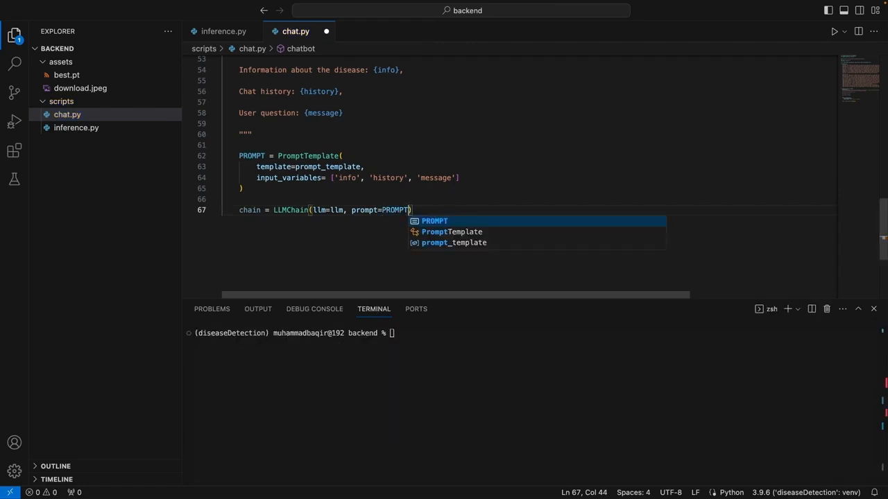
Step: Finish the LLMChain line and add response = chain.predict() below it
key(Enter)
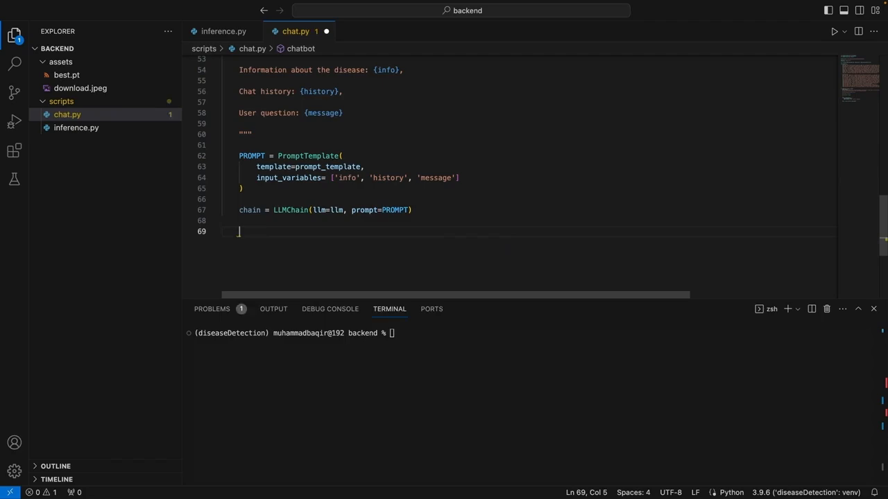
text(response = chain.predict())
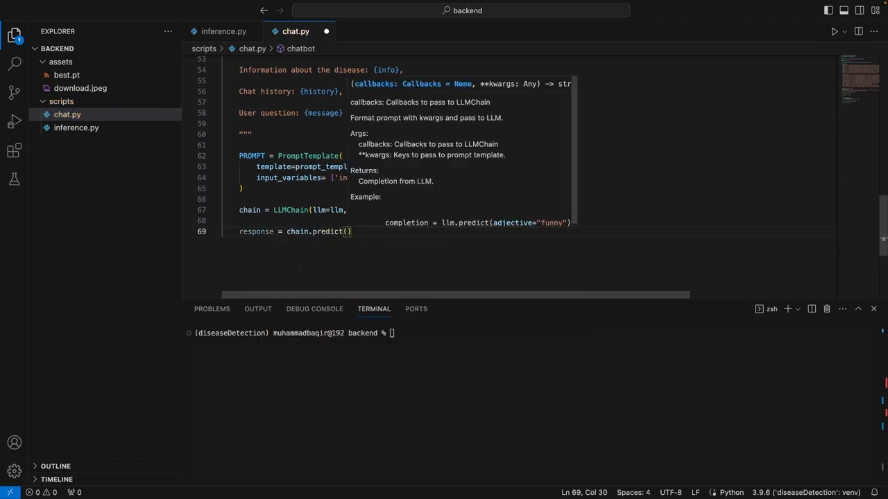